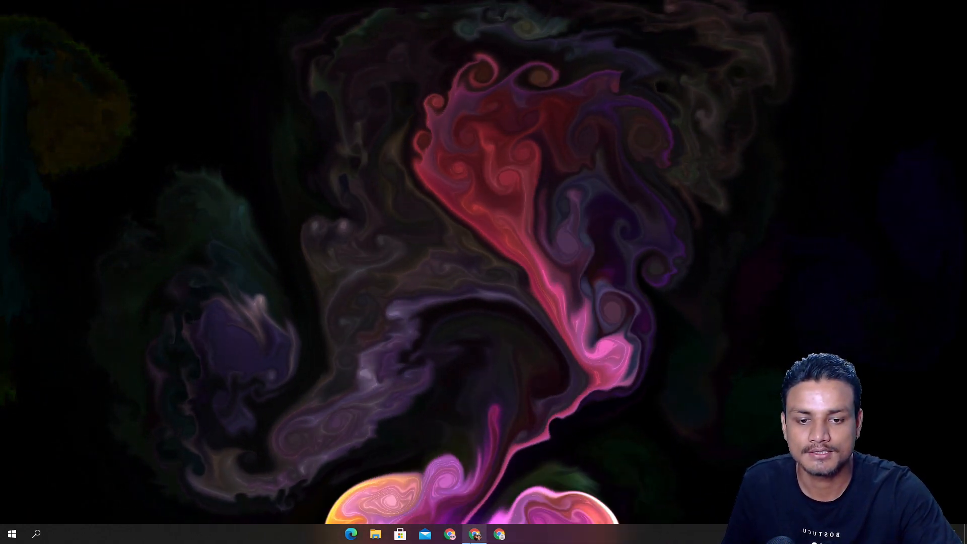
- Bring Google Chrome forward to show the wayne-os.com homepage tab
click(450, 533)
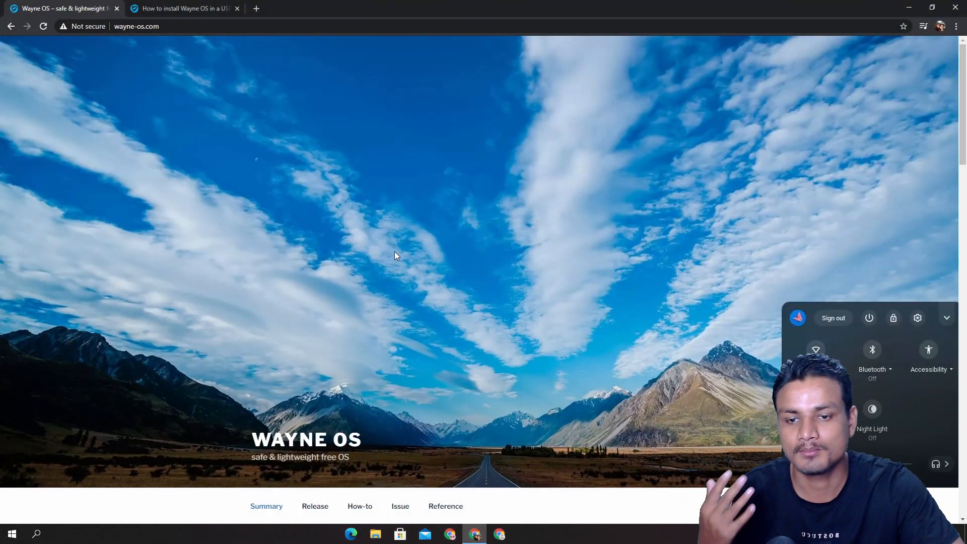
mouse_move(423, 224)
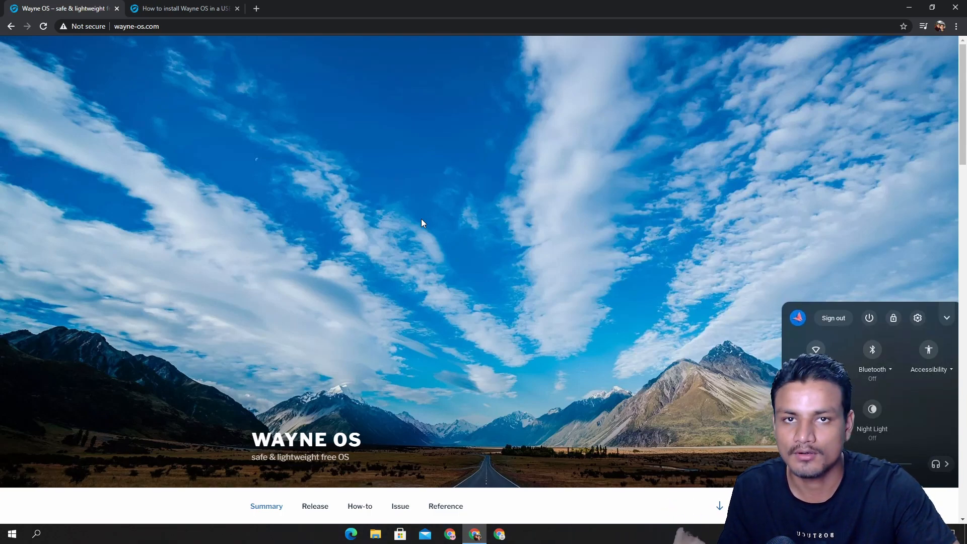
scroll(down, 3)
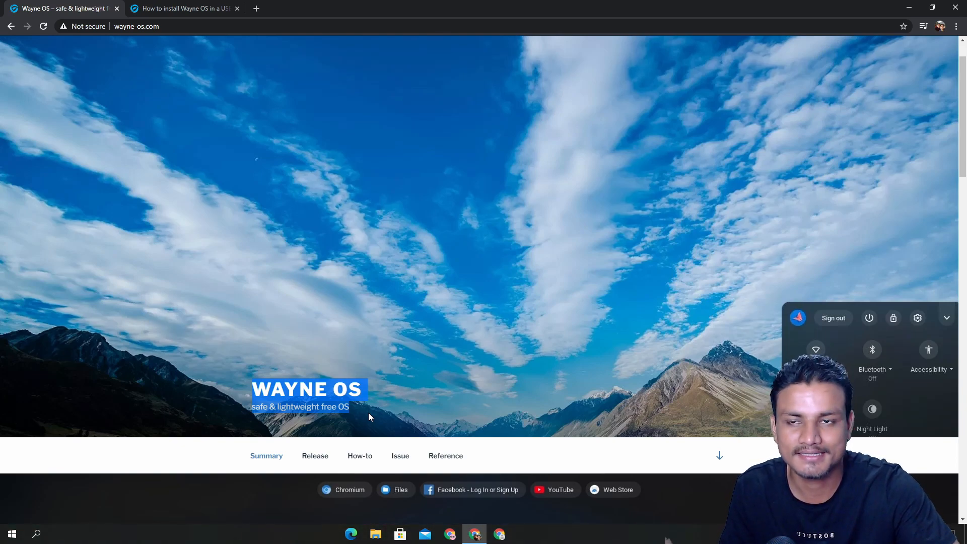
mouse_move(347, 281)
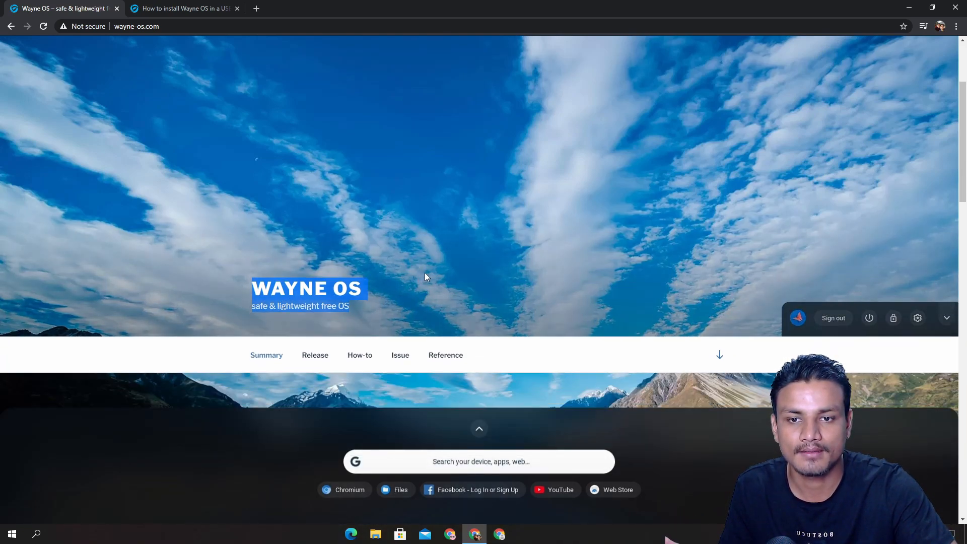
mouse_move(259, 296)
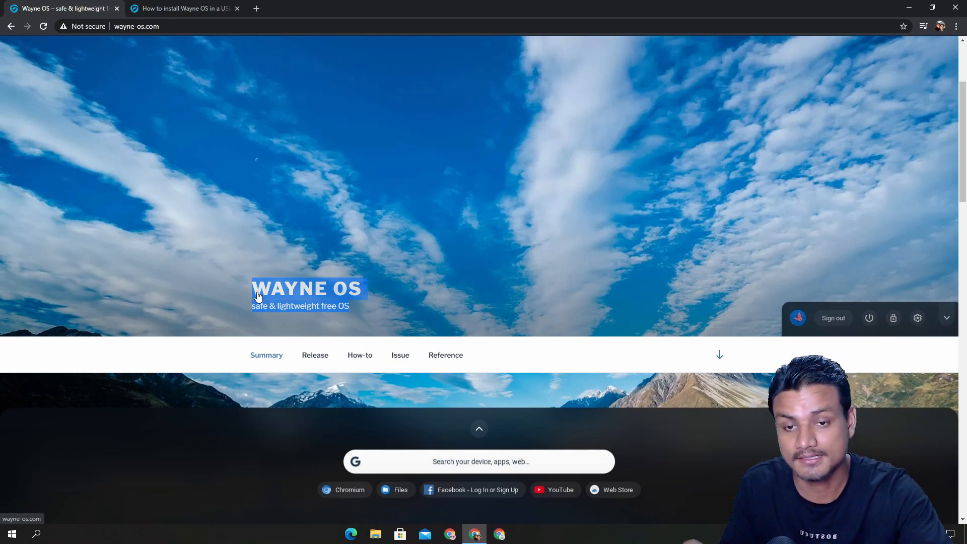
mouse_move(417, 271)
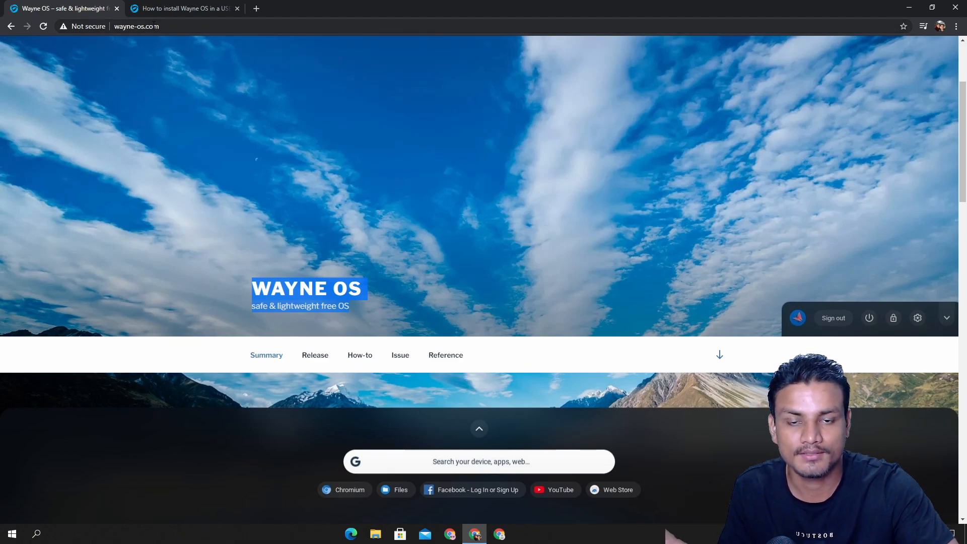
mouse_move(372, 218)
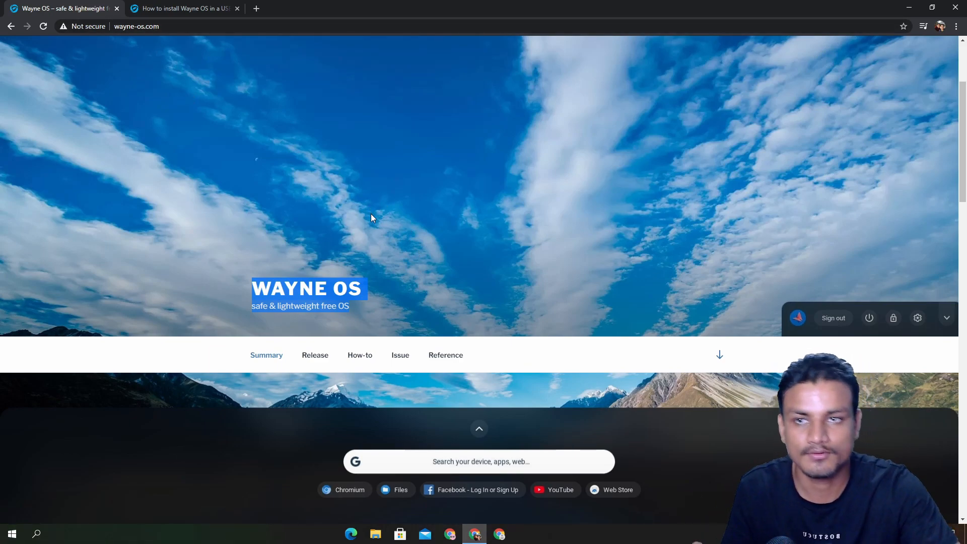
mouse_move(368, 154)
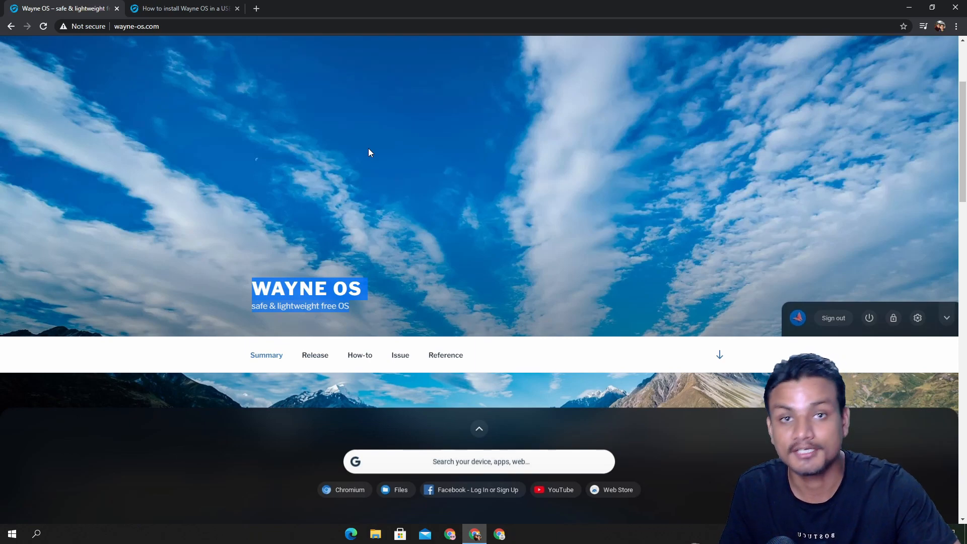
mouse_move(423, 211)
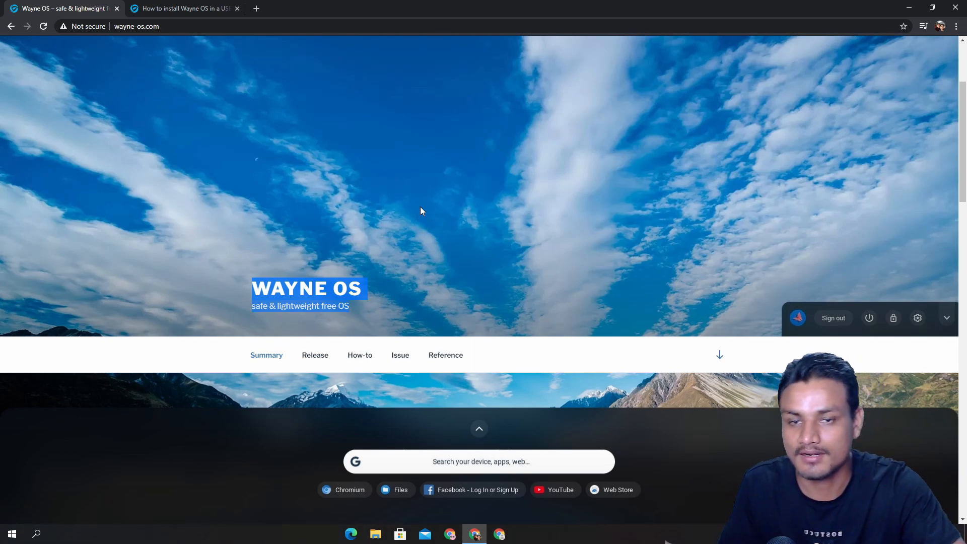
mouse_move(371, 239)
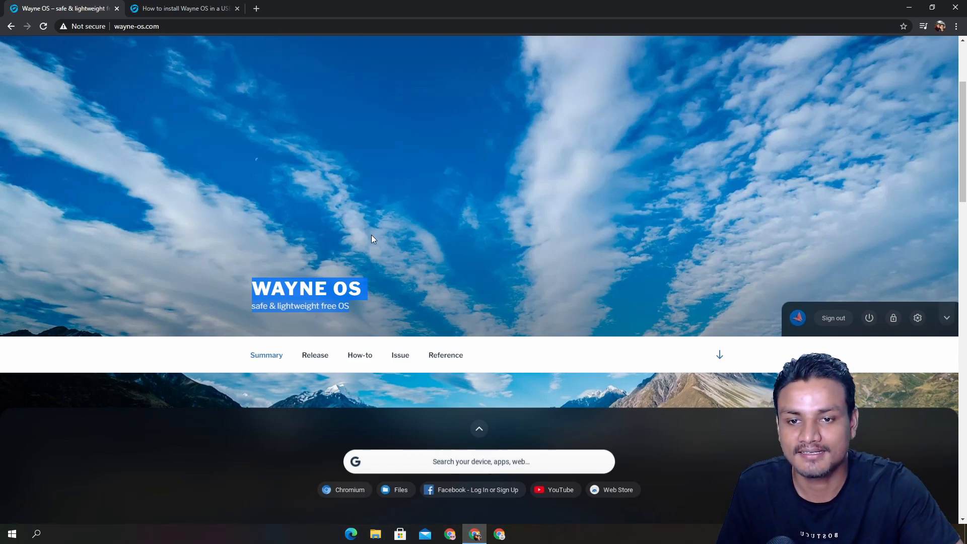
mouse_move(344, 269)
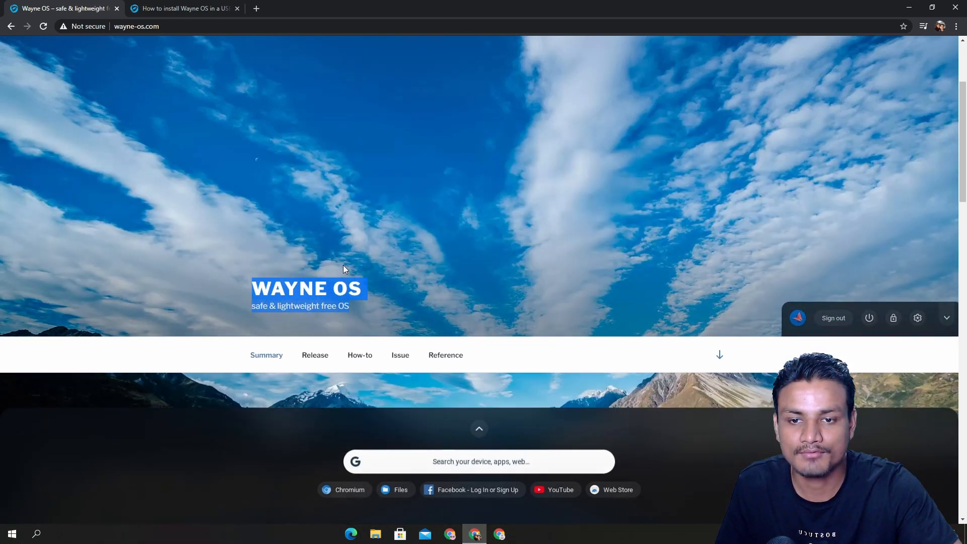
scroll(up, 3)
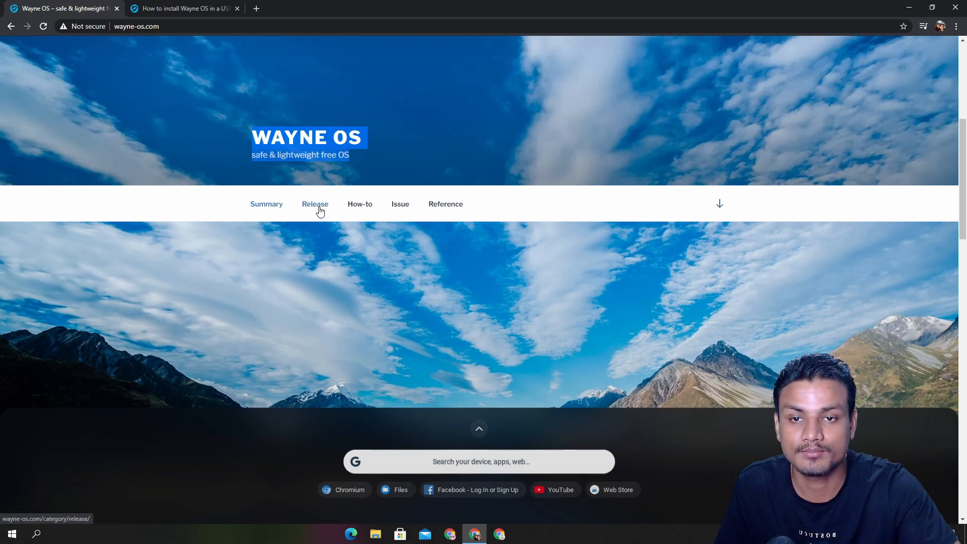
- Open the wayne-os-1q21 post from the site's Release section
click(315, 204)
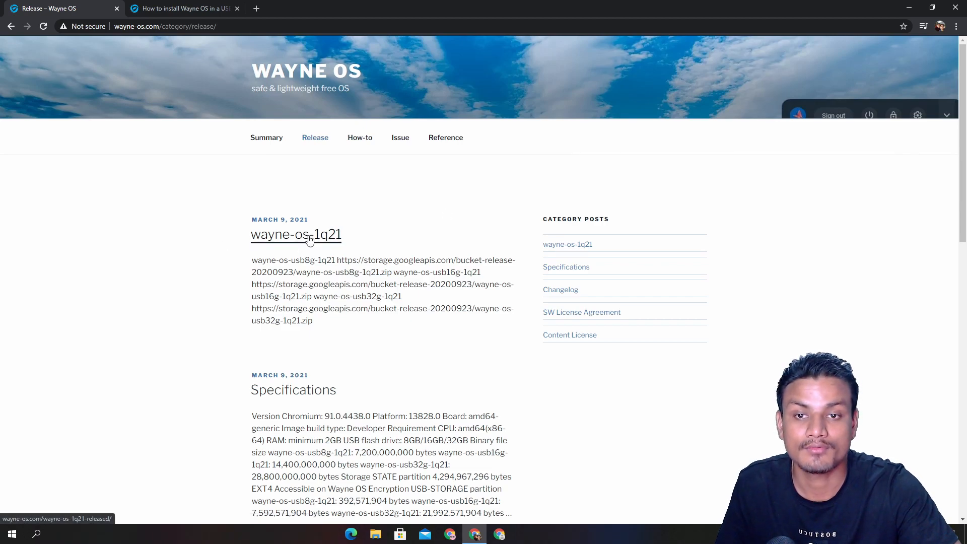
click(296, 234)
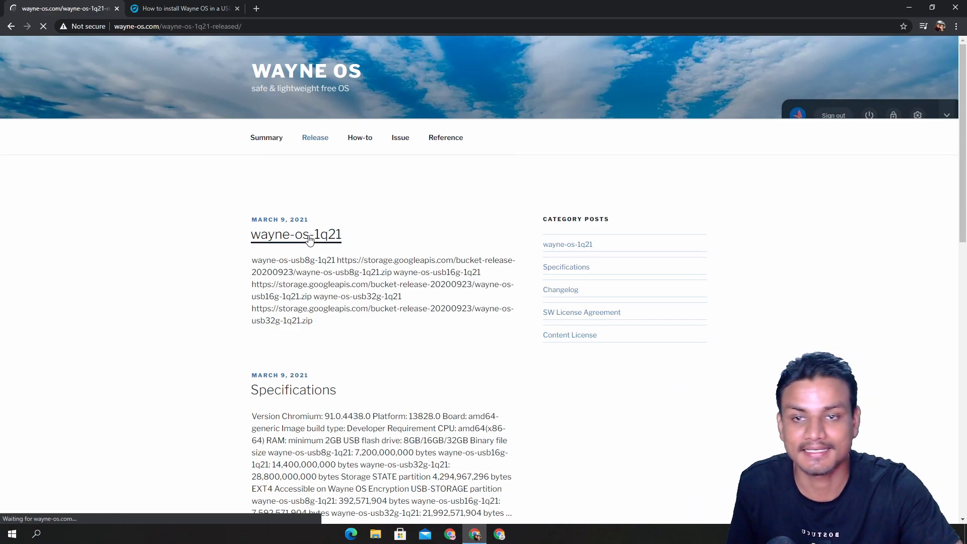
click(296, 235)
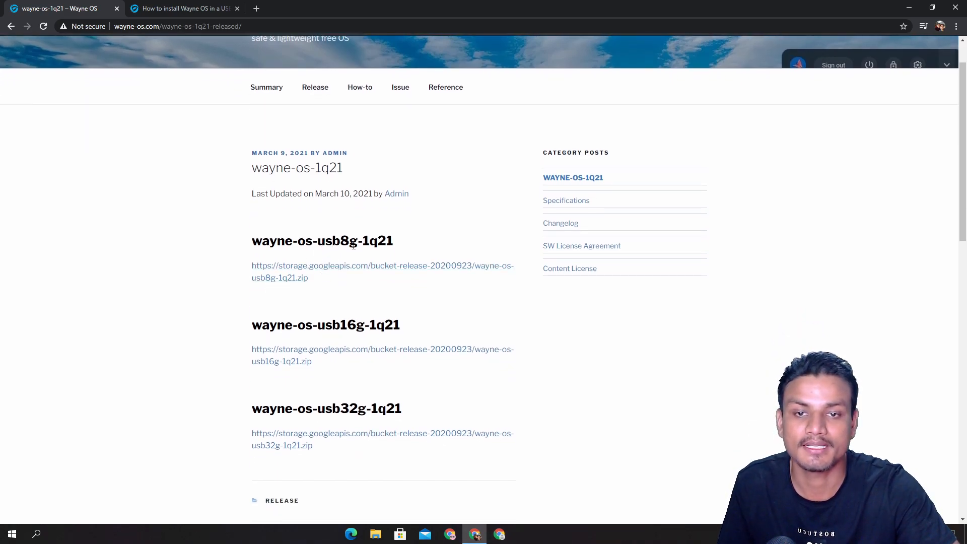
mouse_move(314, 274)
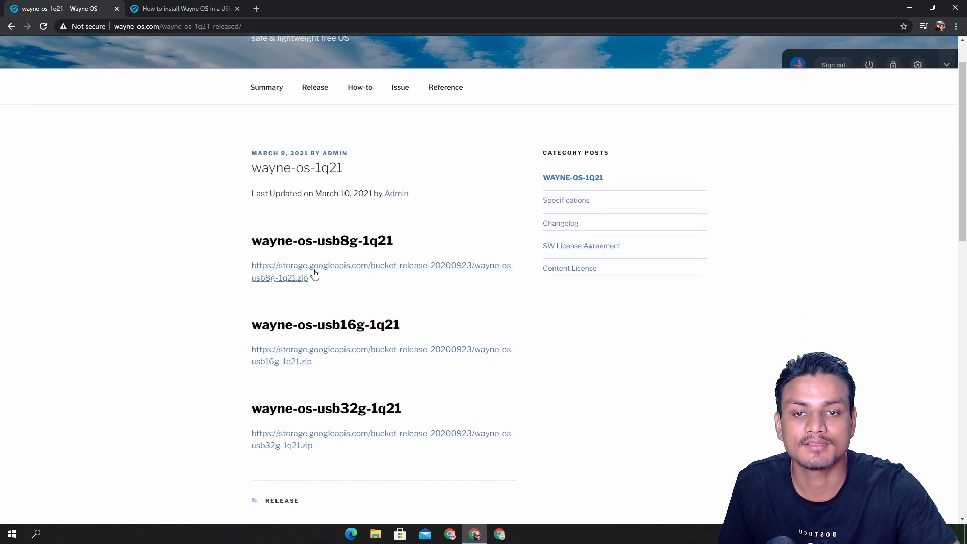
- Start downloading the usb8g Wayne OS zip, then cancel the download
click(308, 271)
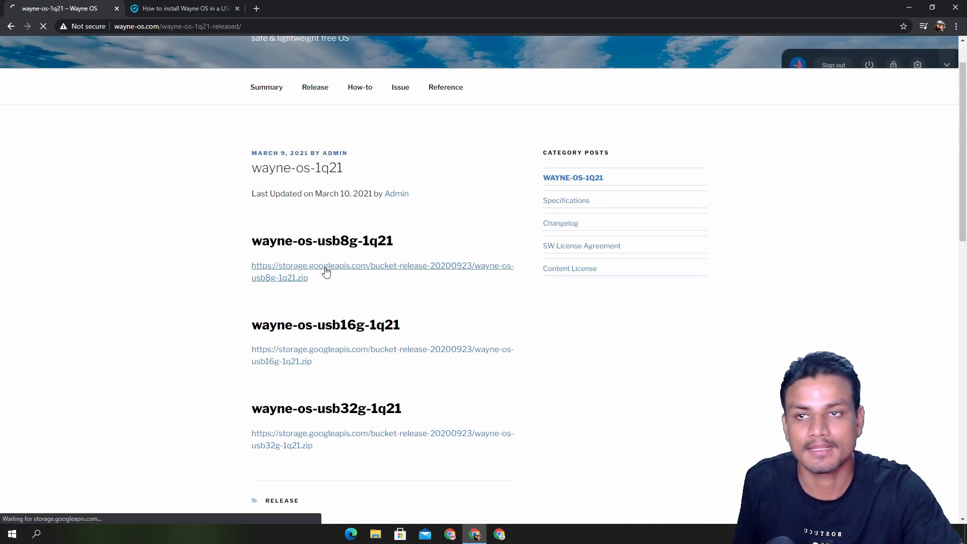
click(106, 509)
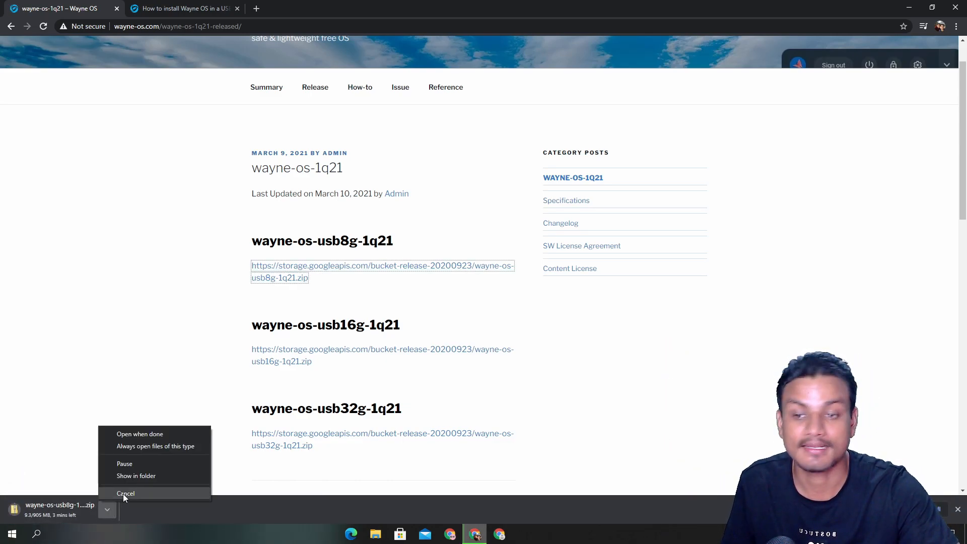
click(126, 492)
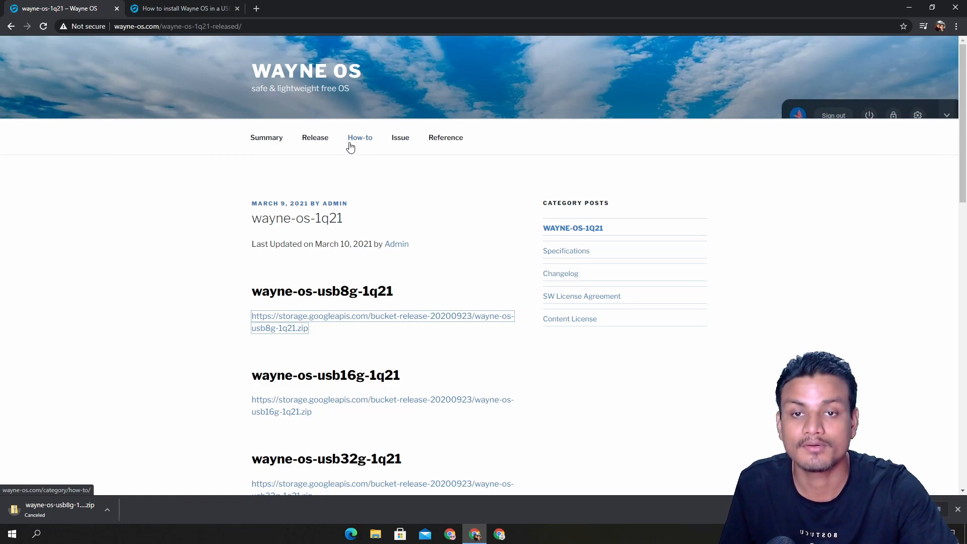
- Follow the How-to article 'How to install Wayne OS in a USB flash drive' to the Chromebook Recovery Utility link
click(360, 137)
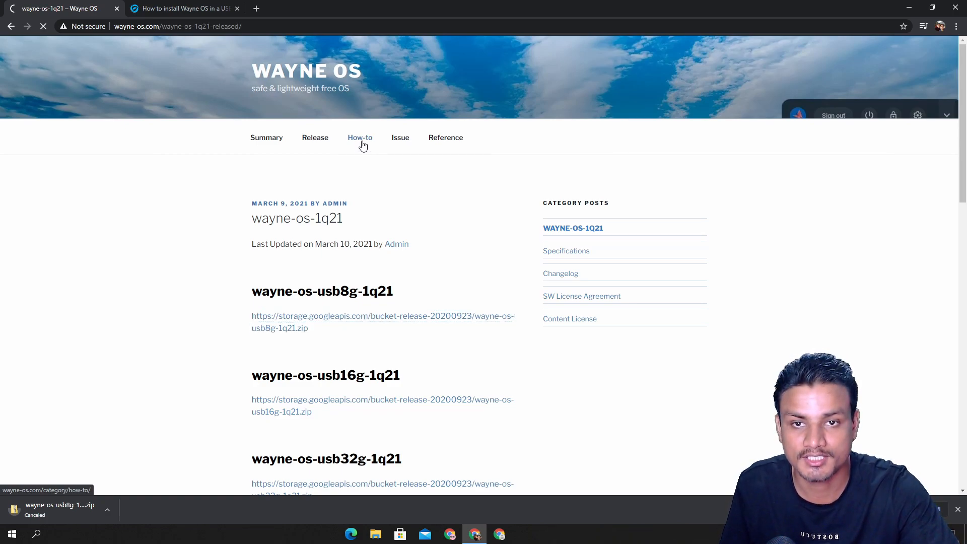
click(359, 137)
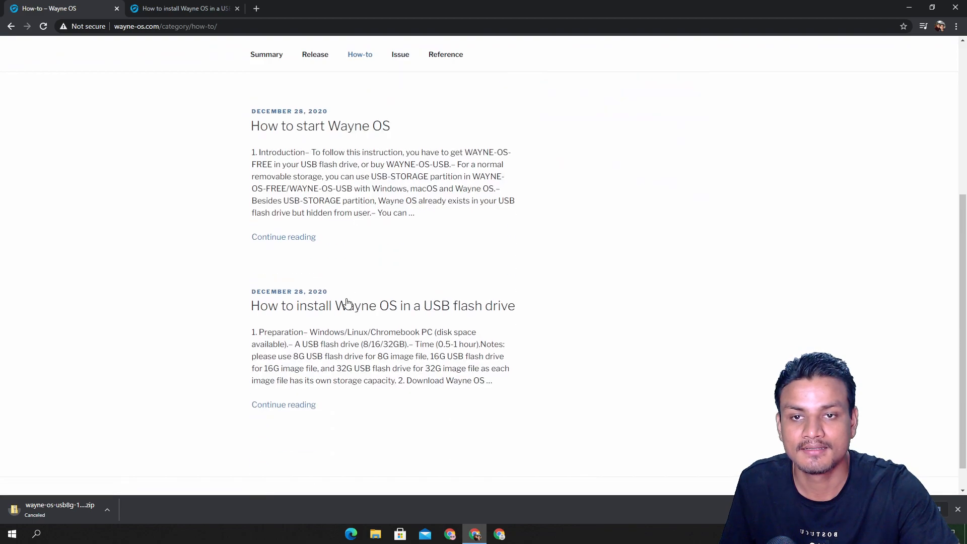
scroll(down, 3)
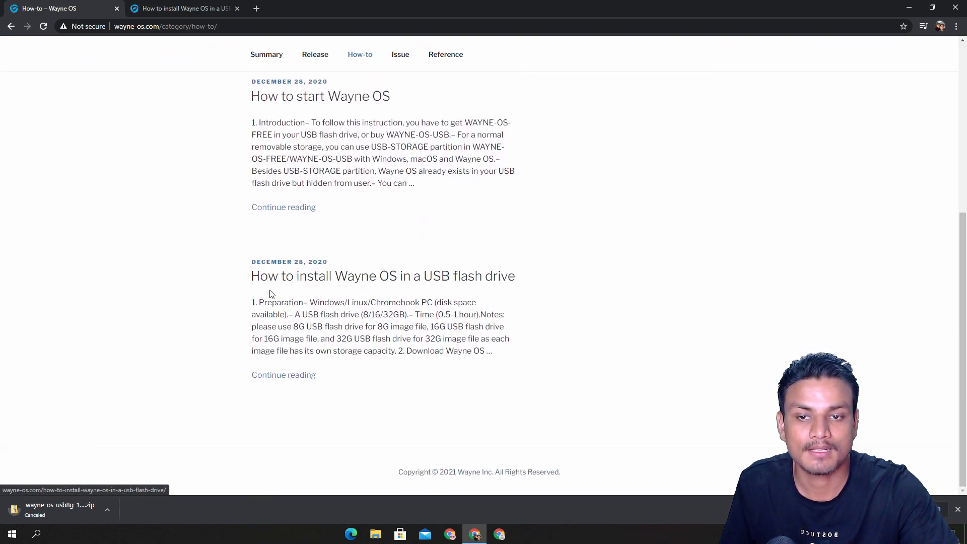
mouse_move(446, 275)
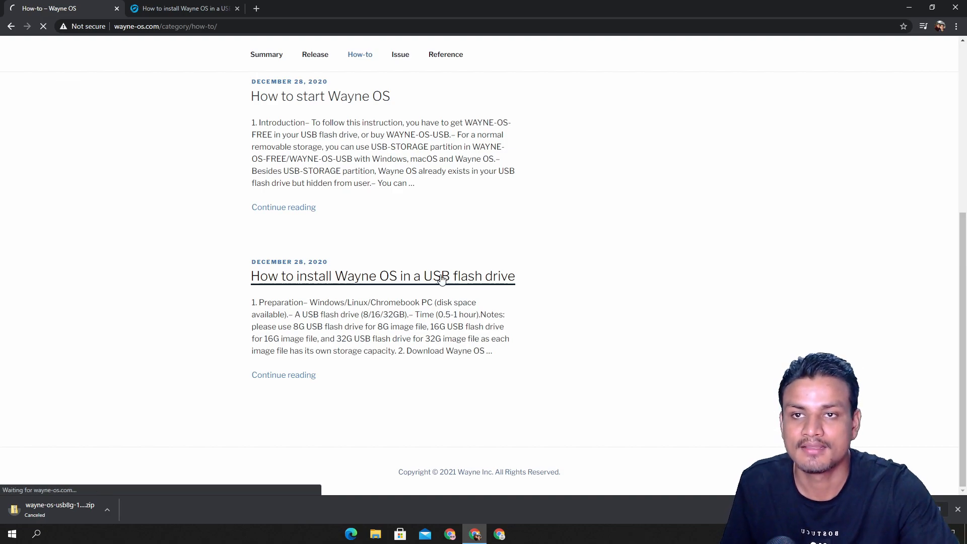
click(382, 275)
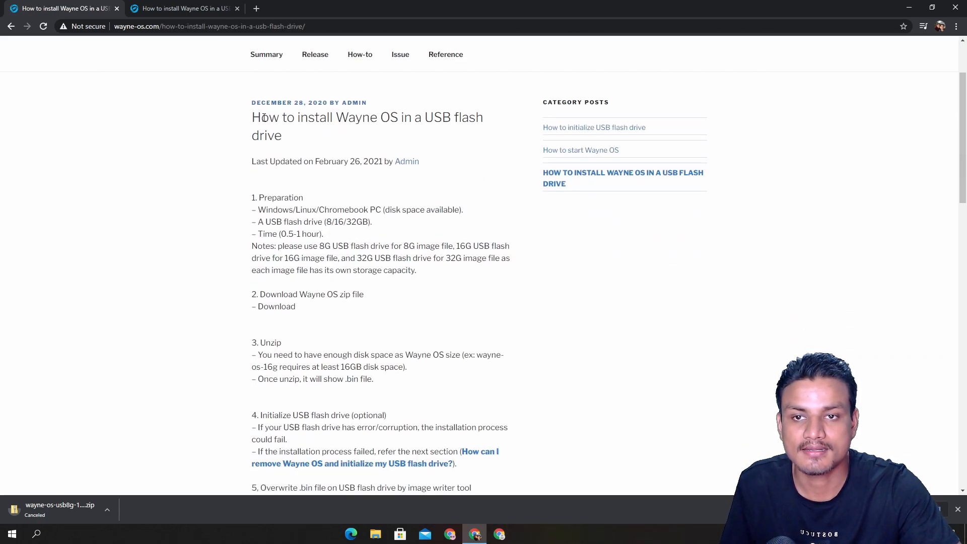
scroll(down, 3)
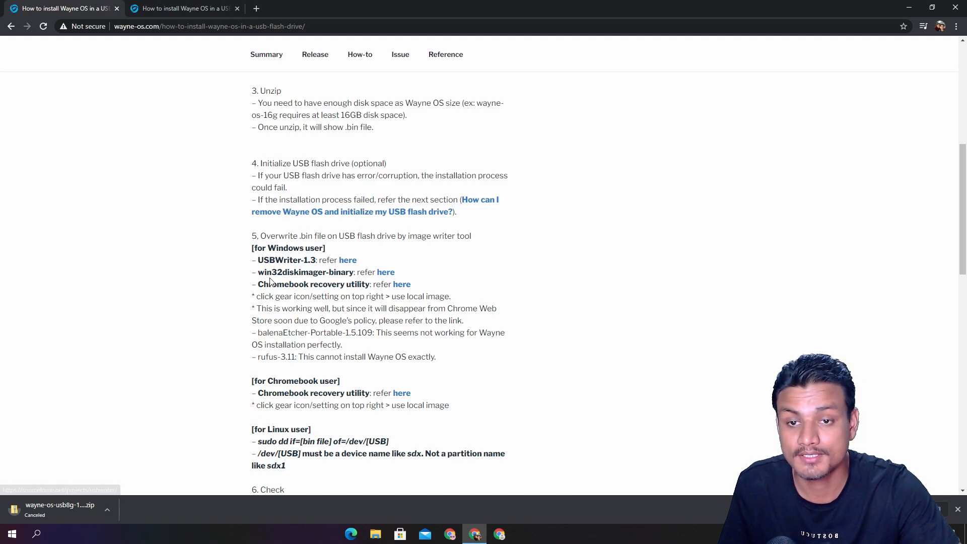
mouse_move(290, 283)
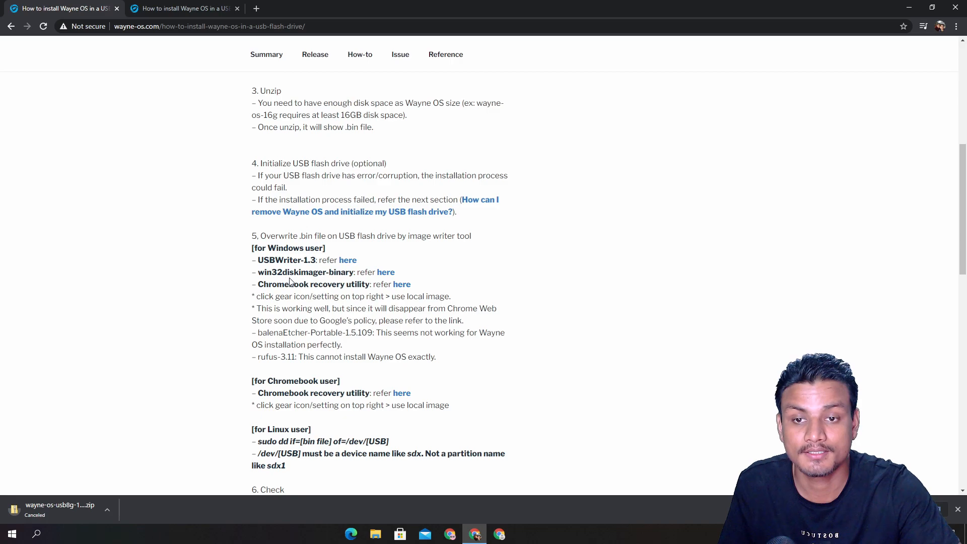
mouse_move(393, 280)
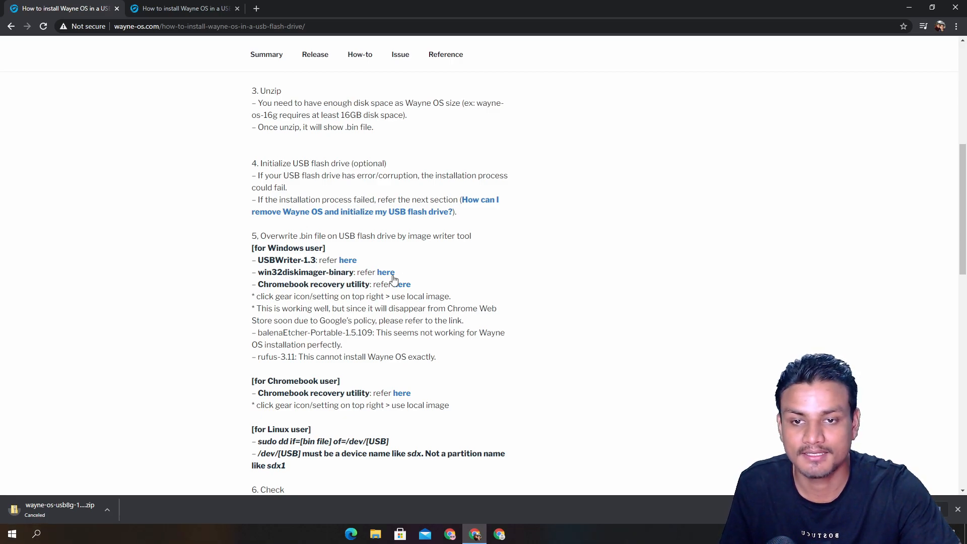
mouse_move(402, 284)
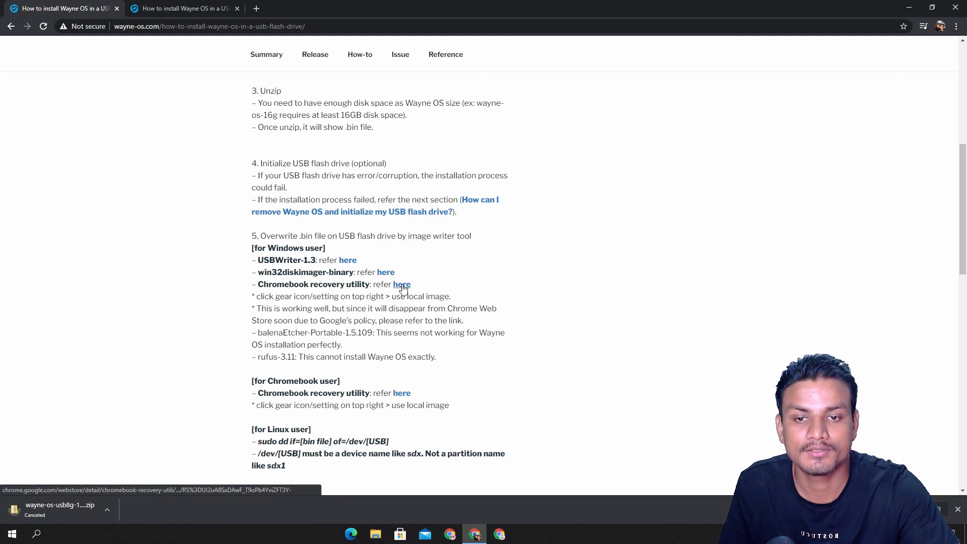
mouse_move(402, 284)
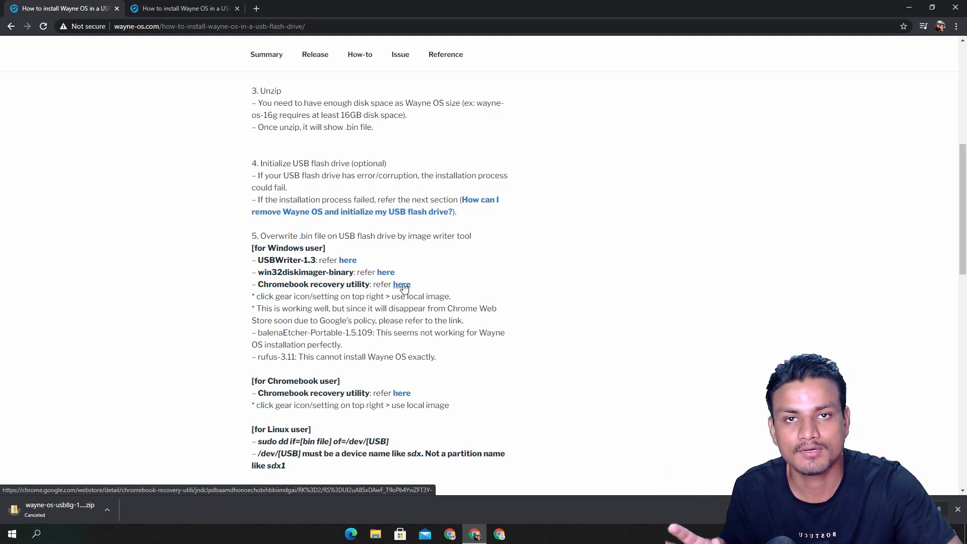
double_click(264, 260)
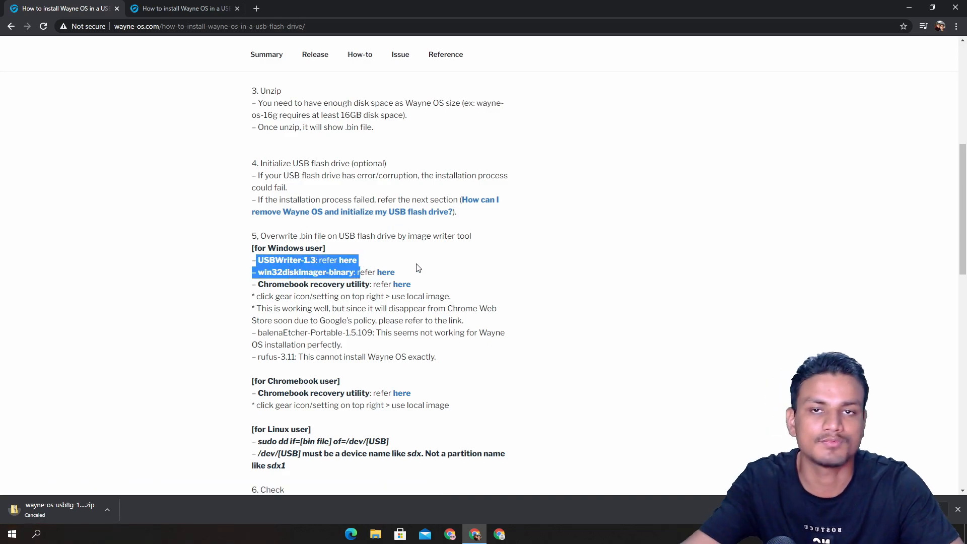
mouse_move(400, 290)
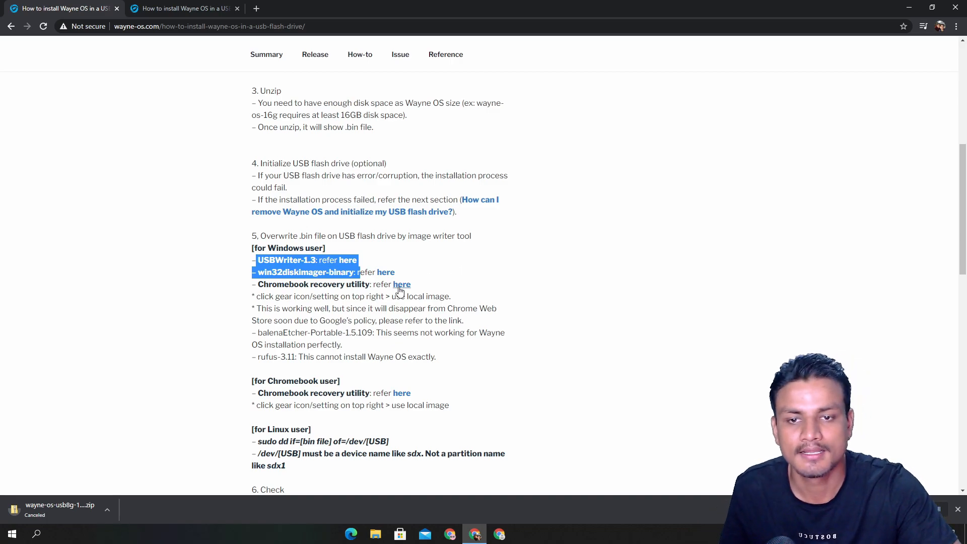
click(401, 284)
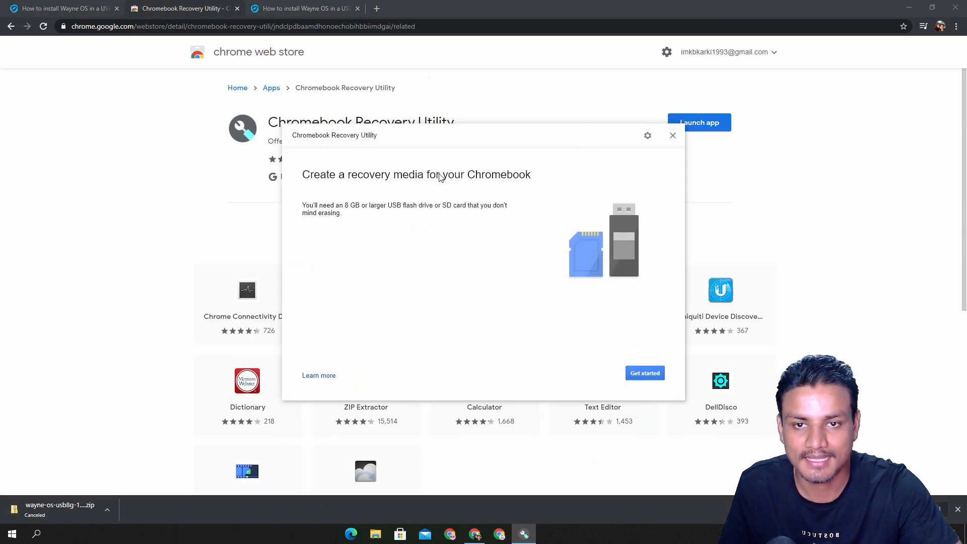
mouse_move(326, 191)
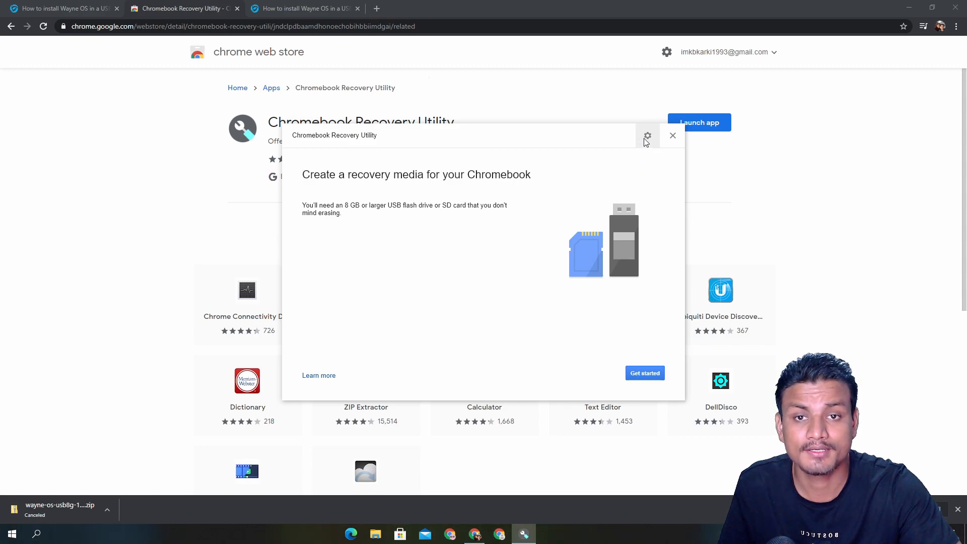
mouse_move(343, 155)
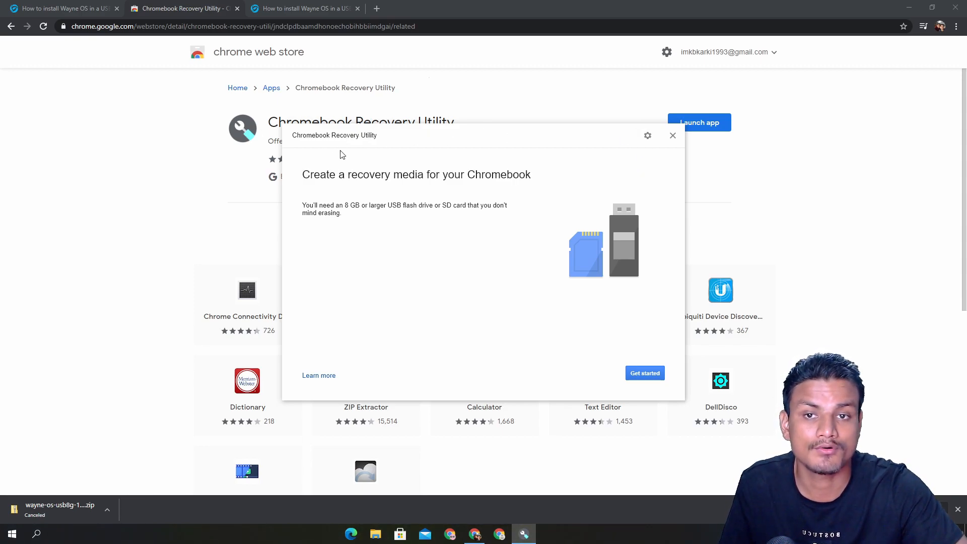
mouse_move(399, 146)
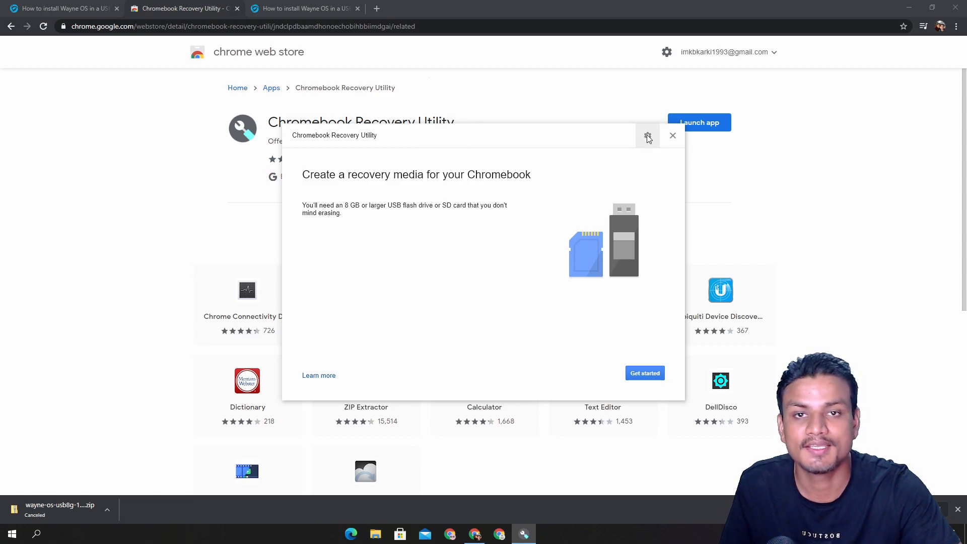
- Open the Recovery Utility's gear menu to reveal the Use local image option
click(647, 136)
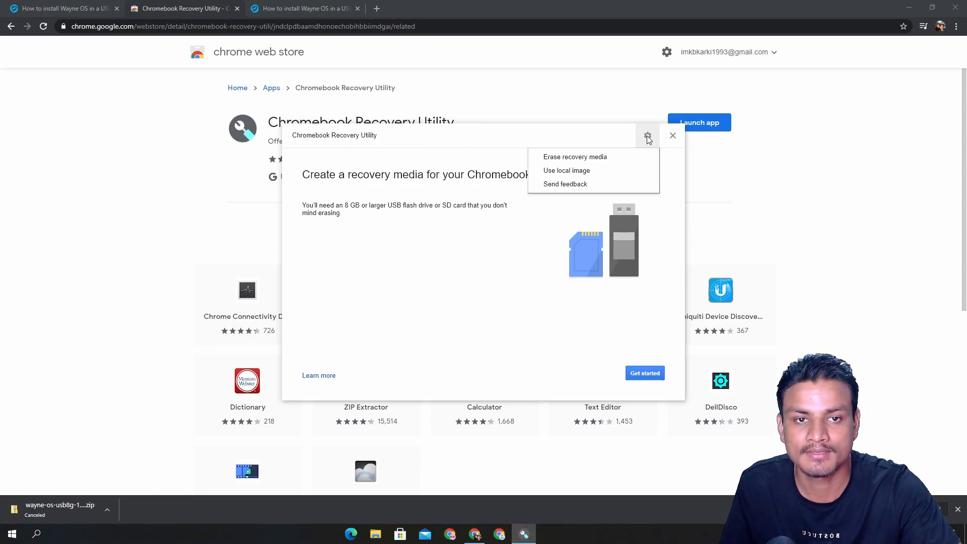
mouse_move(566, 171)
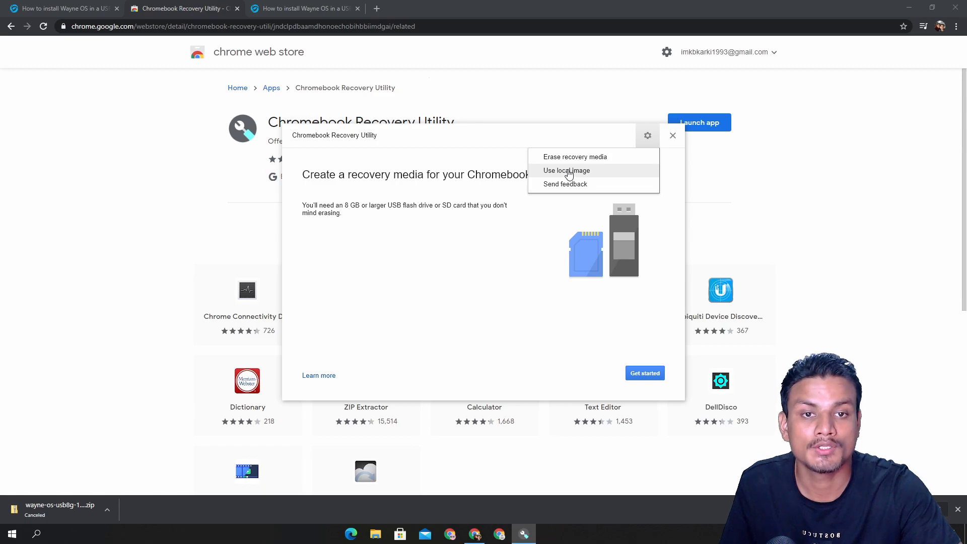
mouse_move(574, 177)
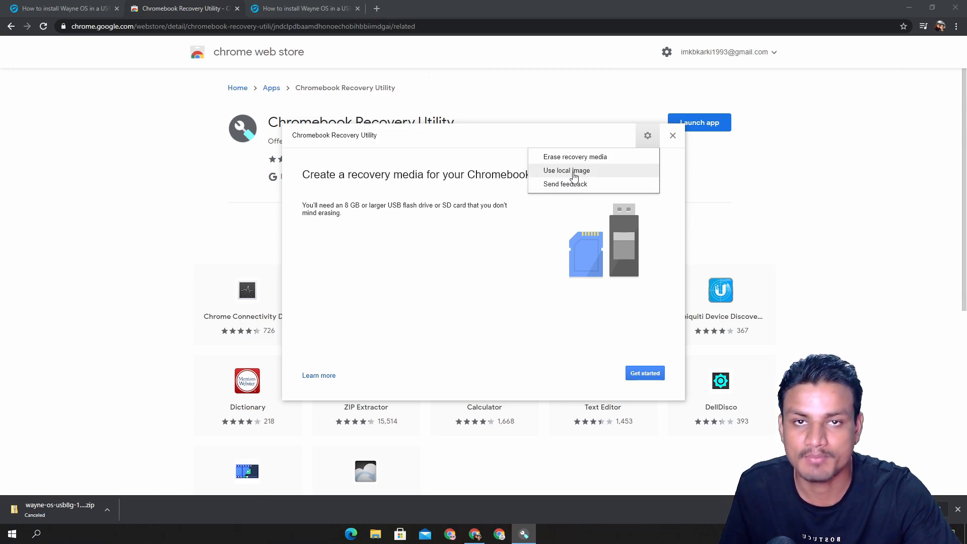
- Use local image and open wayne-os-usb8g-1q21.bin from the Downloads folder
click(566, 170)
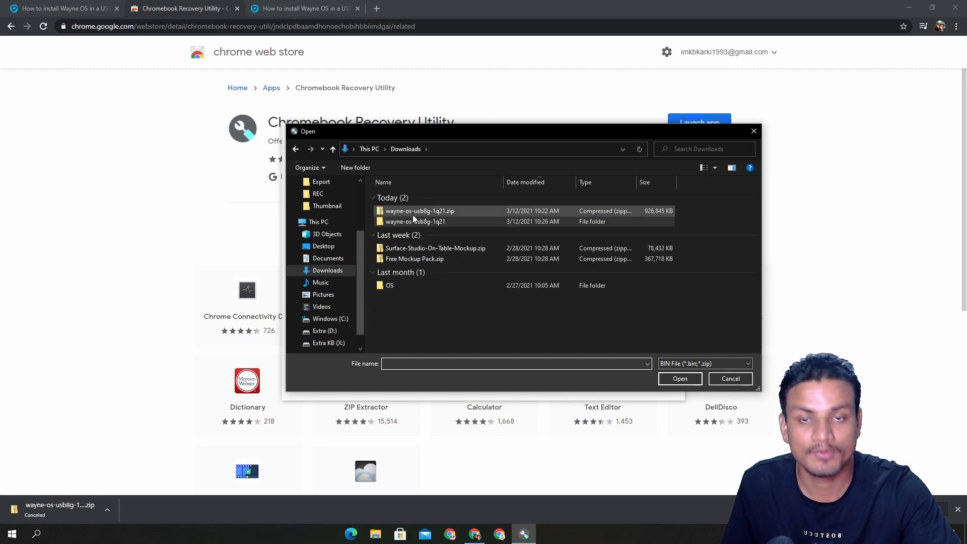
click(420, 211)
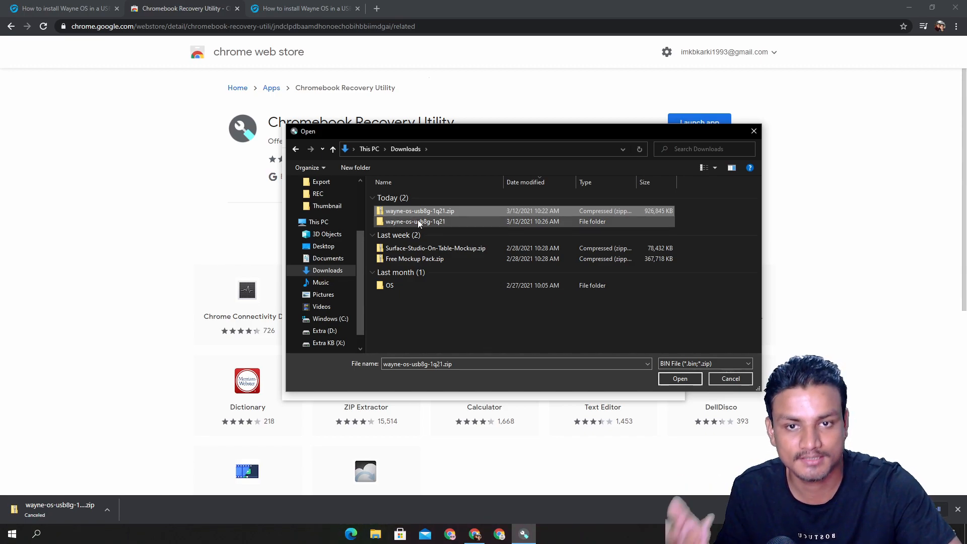
mouse_move(416, 222)
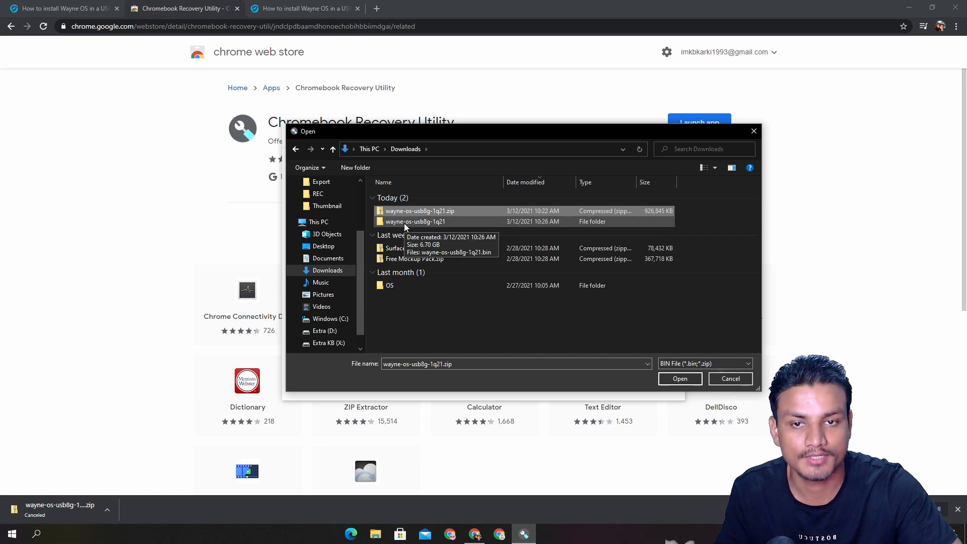
double_click(415, 221)
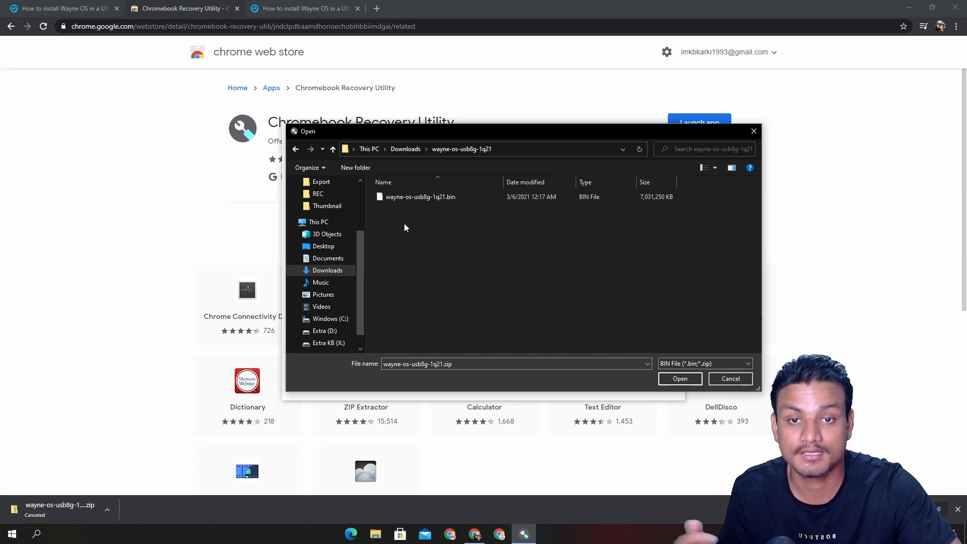
mouse_move(458, 214)
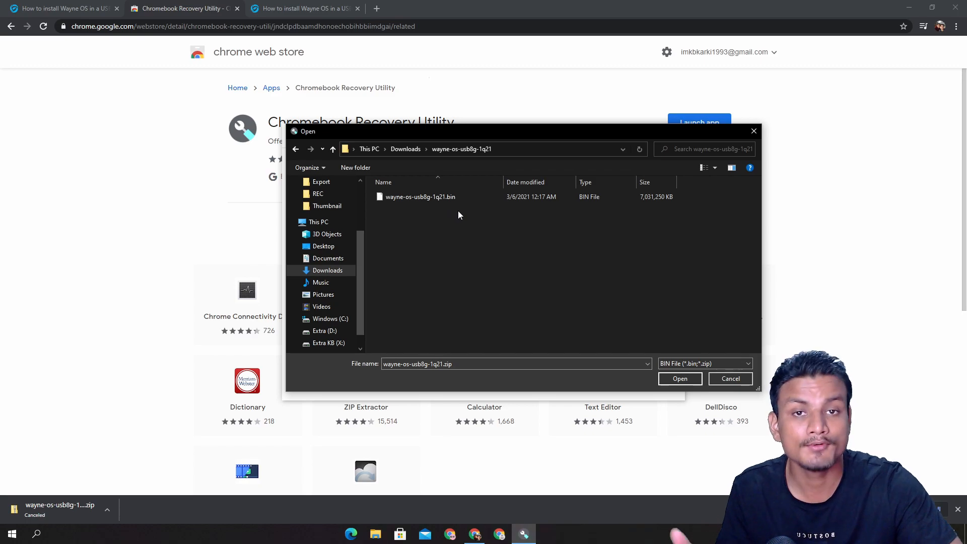
click(420, 196)
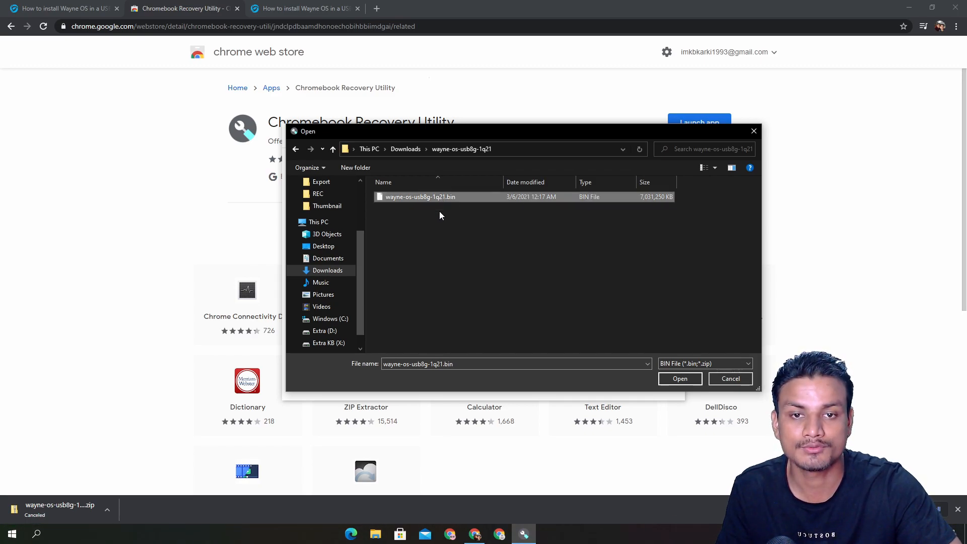
click(679, 378)
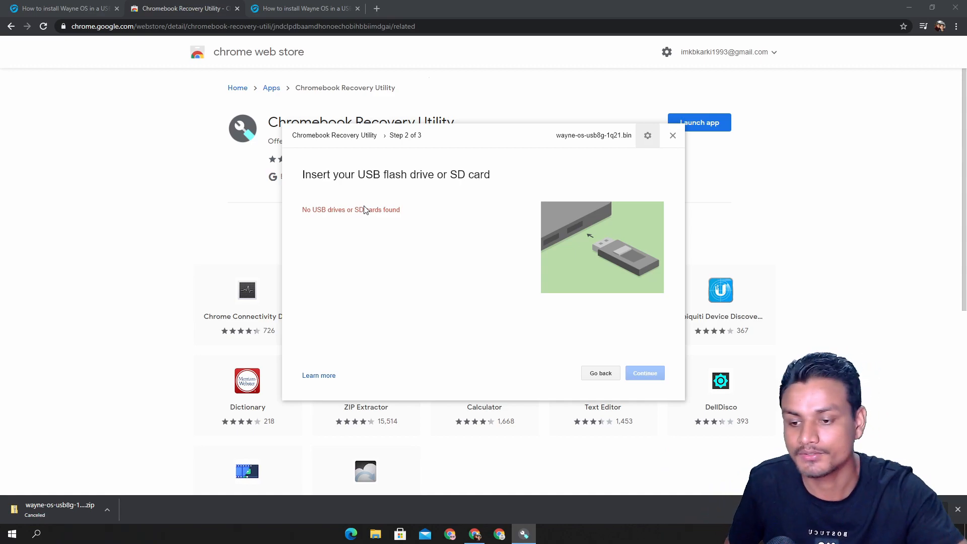
mouse_move(337, 255)
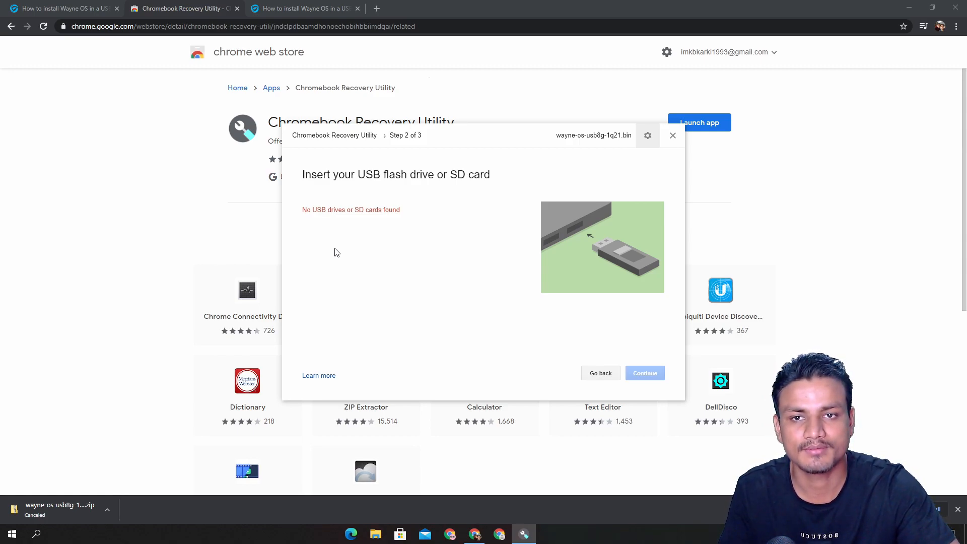
mouse_move(360, 228)
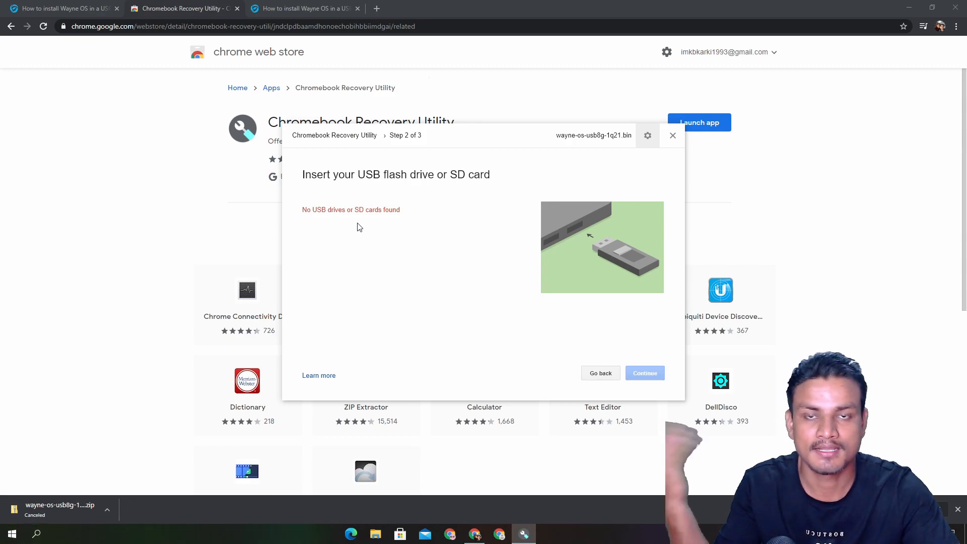
mouse_move(431, 222)
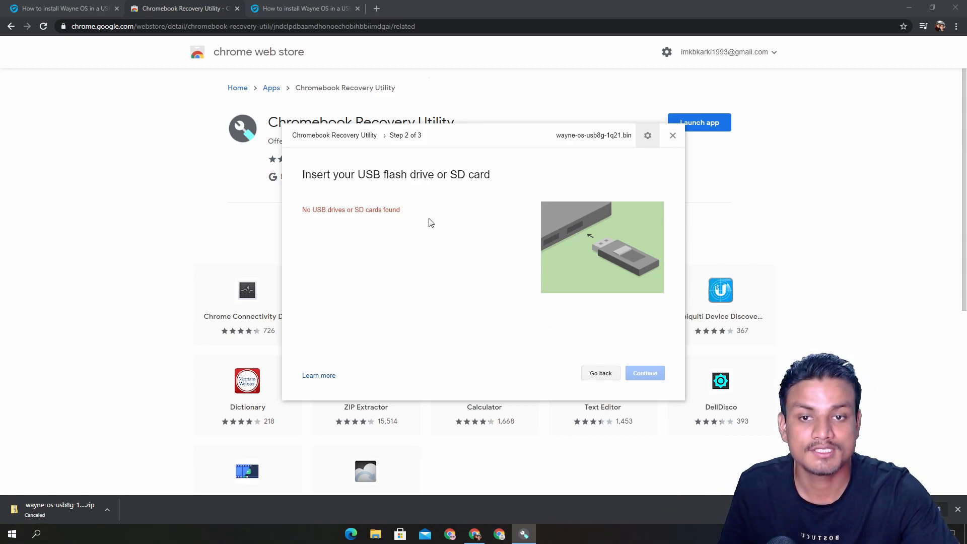
mouse_move(630, 341)
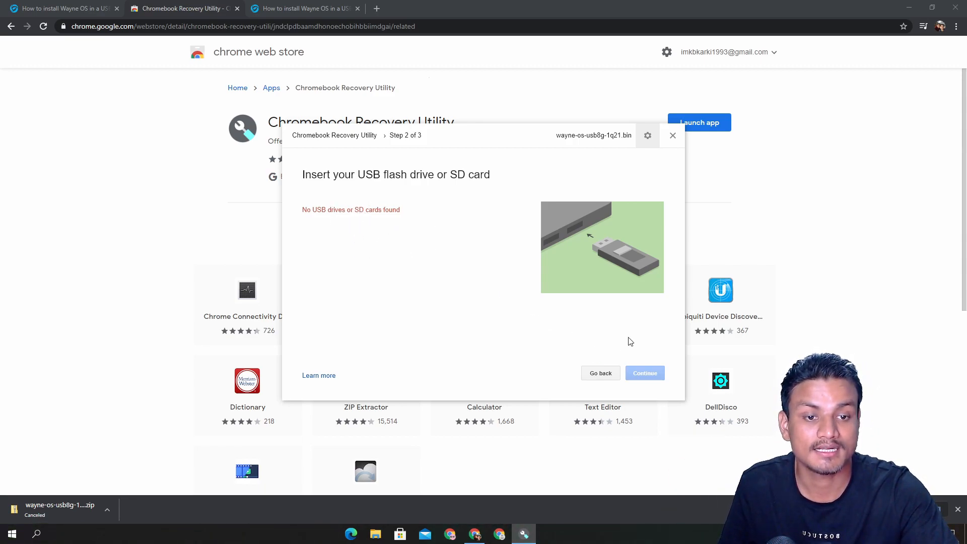
mouse_move(431, 299)
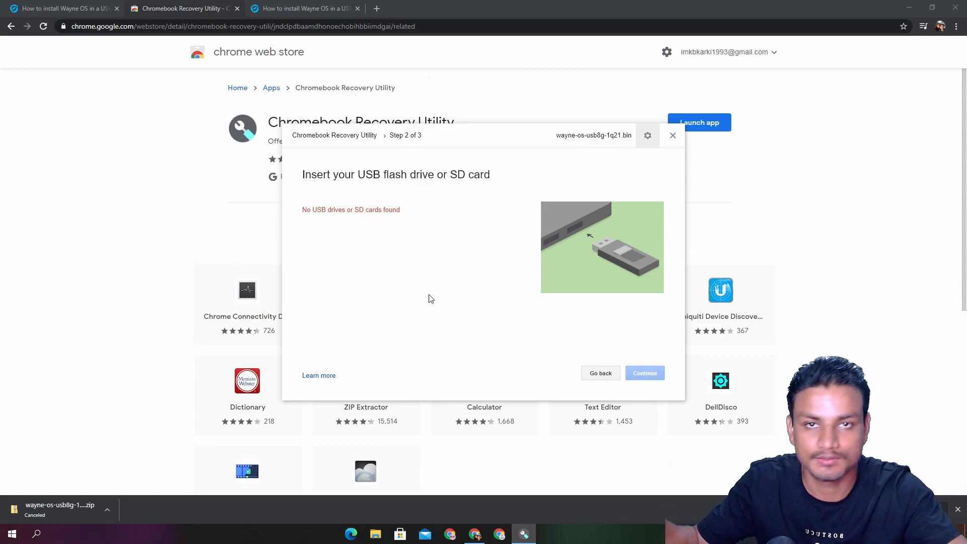
mouse_move(396, 266)
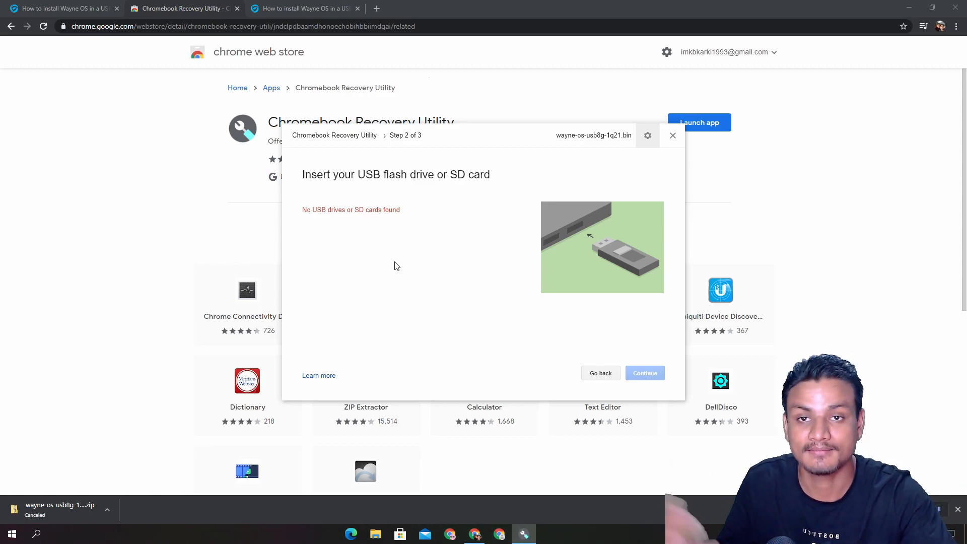